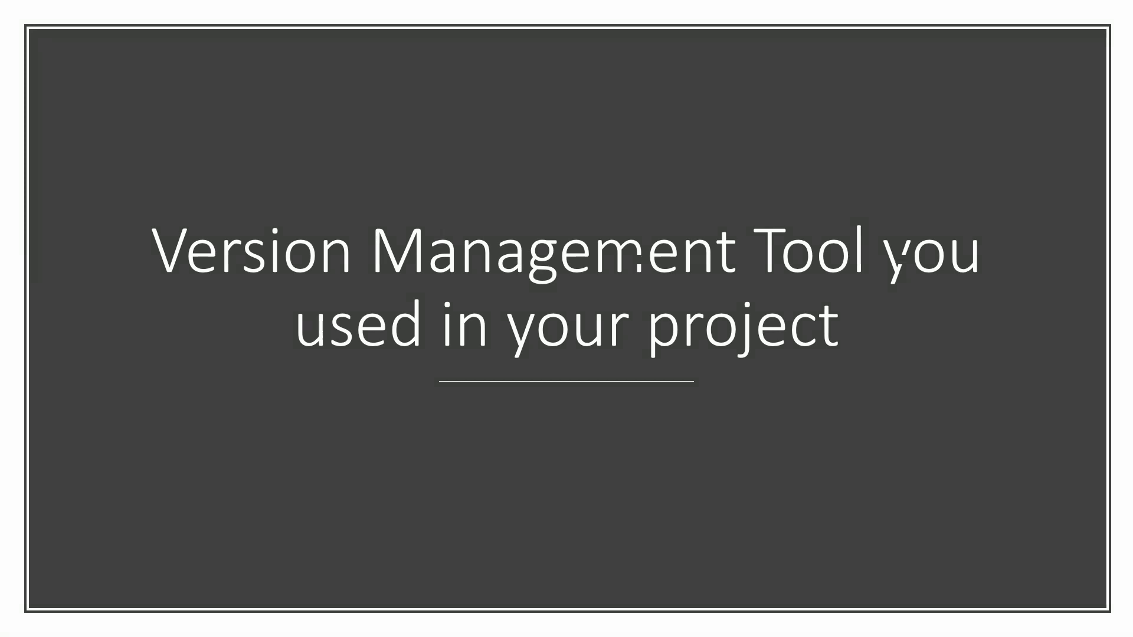
Step: Advance from the version management slide to the 'How did you deploy code between environments ?' slide
{"action": "key", "text": "Right"}
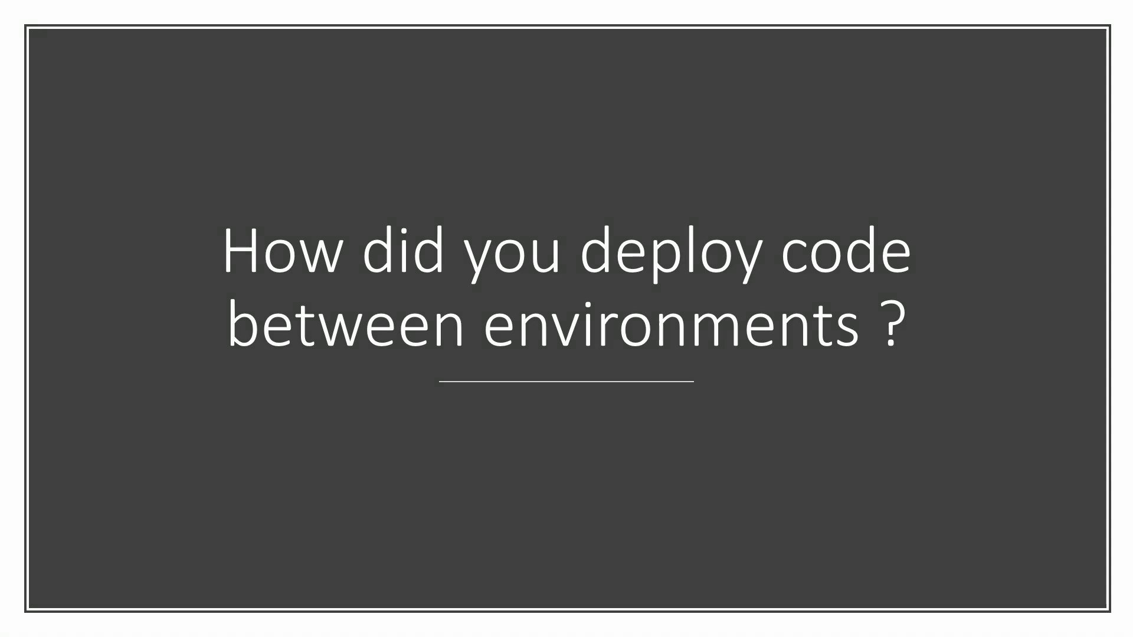